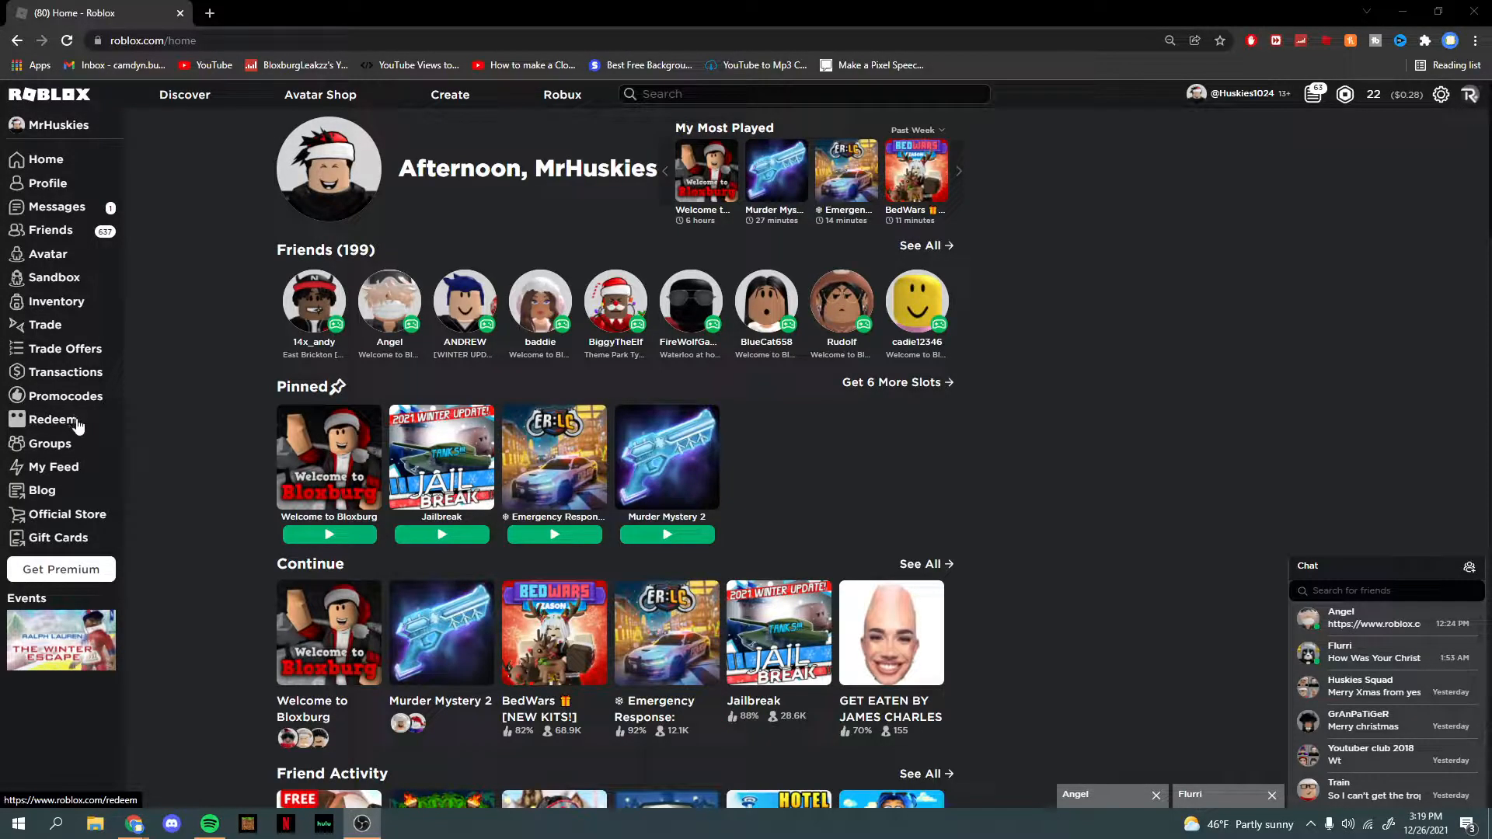
{"action": "mouse_move", "coordinate": [184, 378]}
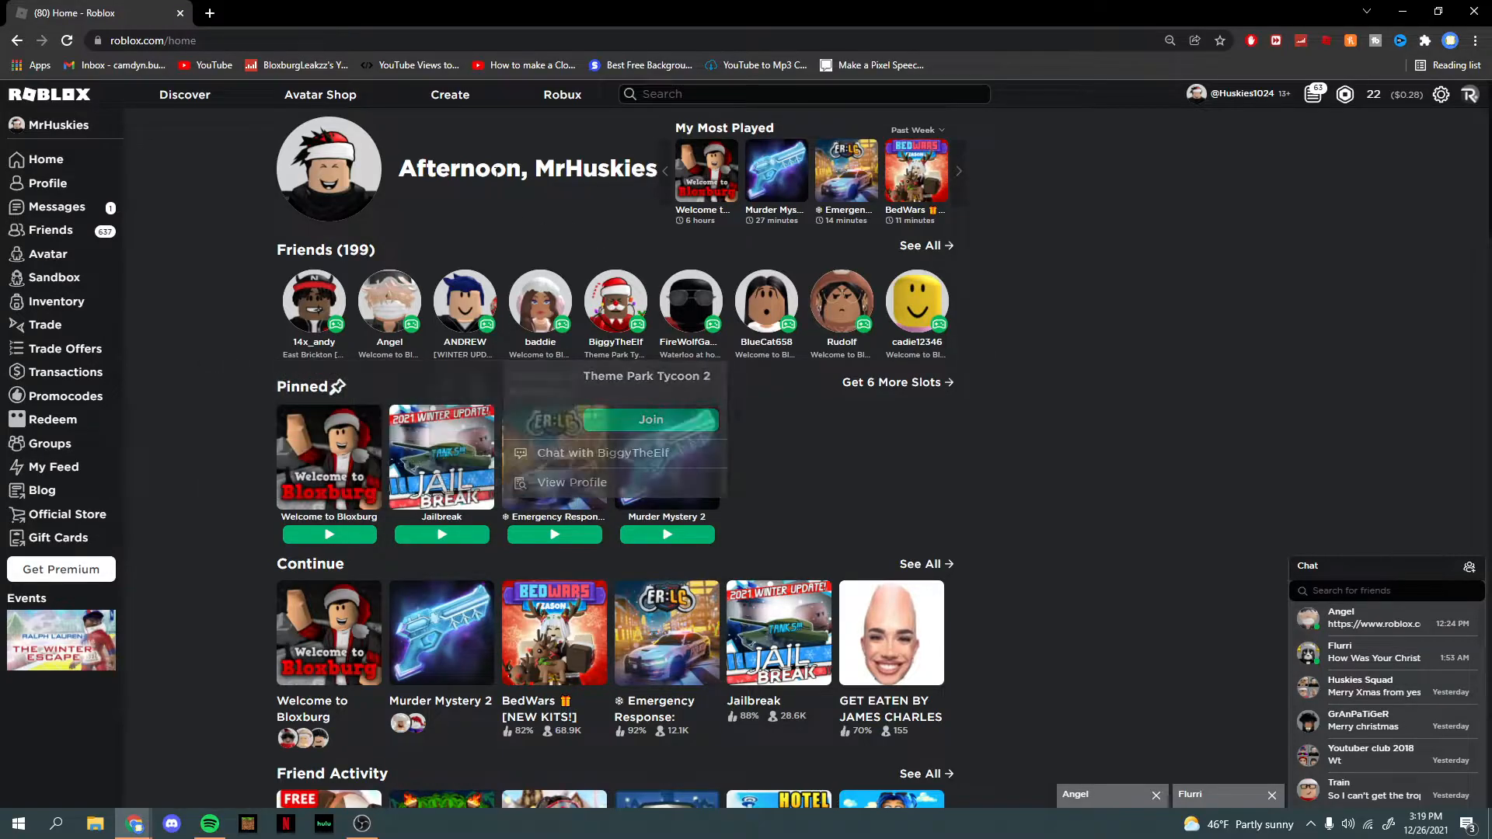
{"action": "mouse_move", "coordinate": [351, 470]}
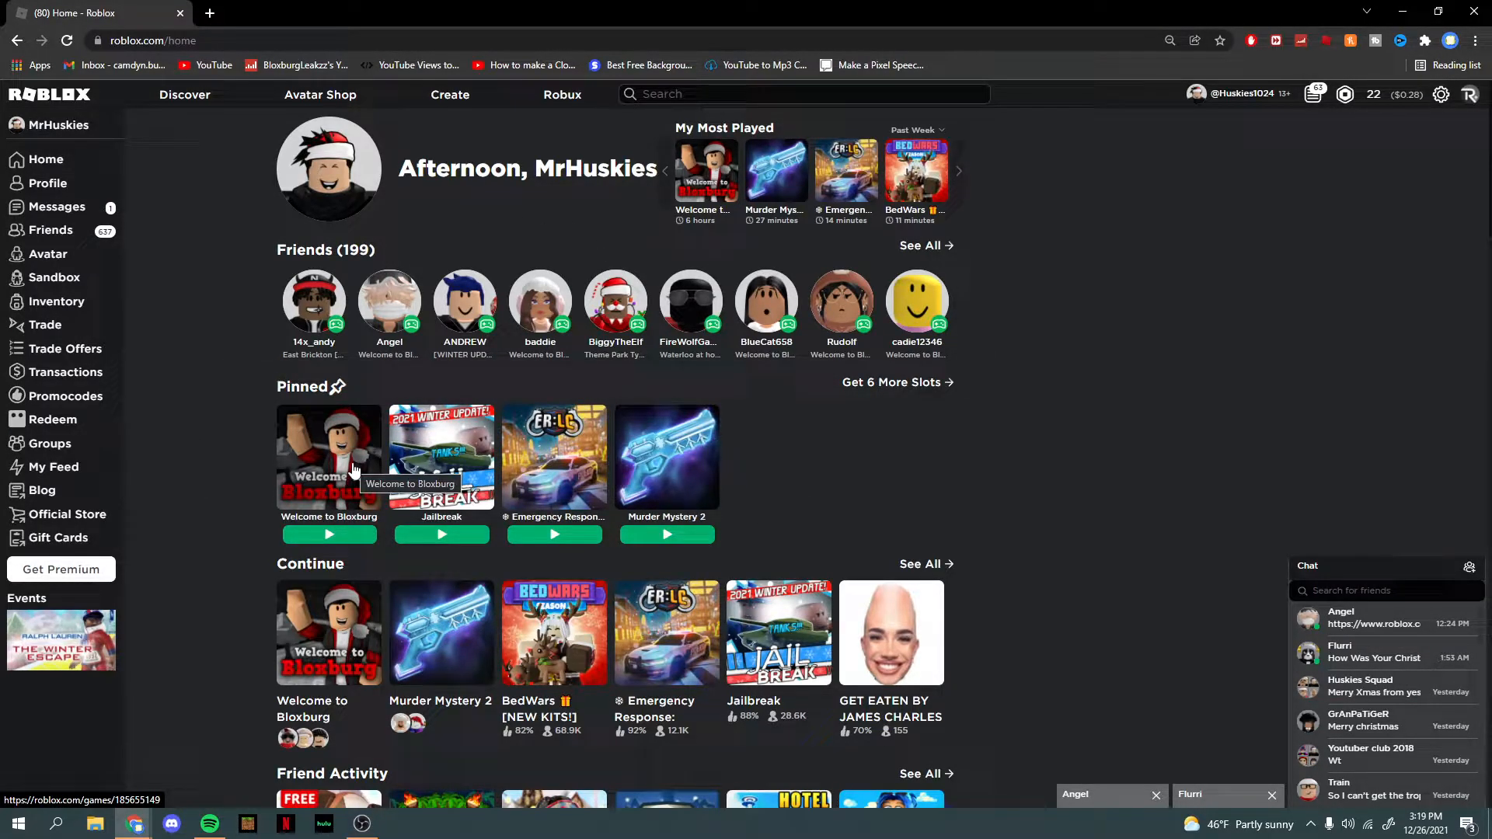
{"action": "mouse_move", "coordinate": [375, 569]}
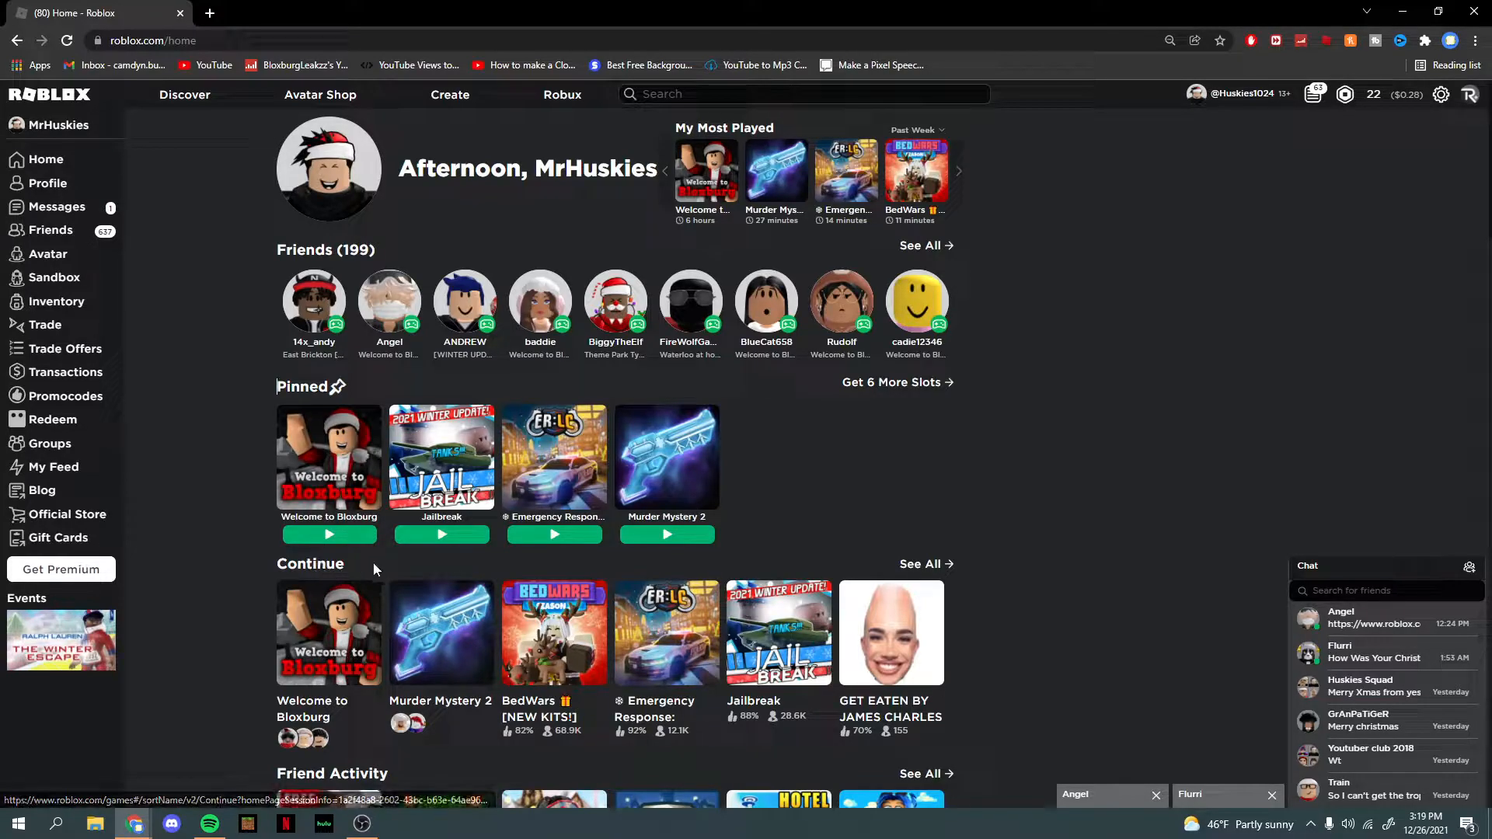
{"action": "mouse_move", "coordinate": [420, 624]}
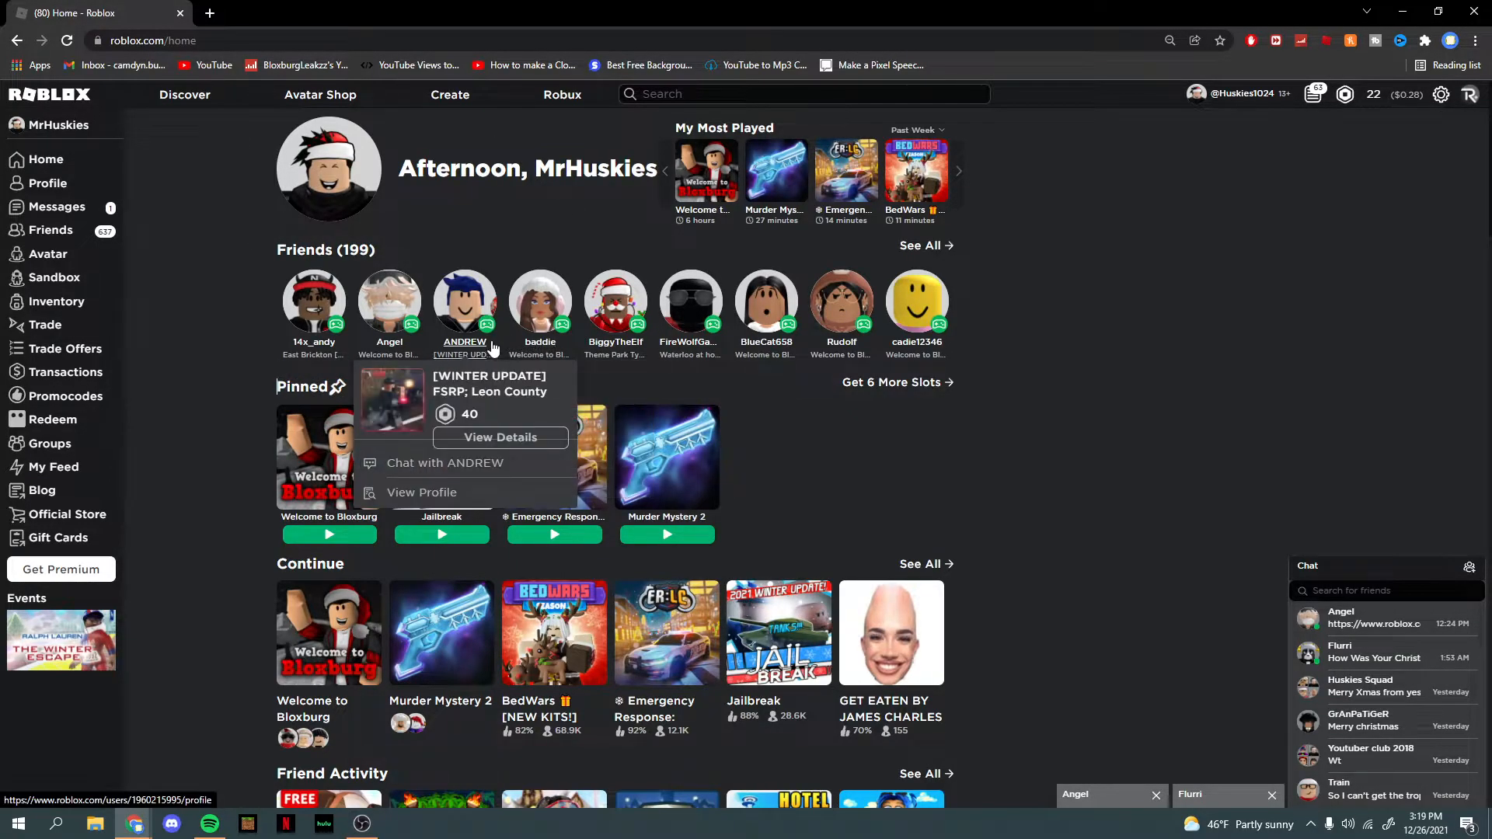
{"action": "mouse_move", "coordinate": [508, 317]}
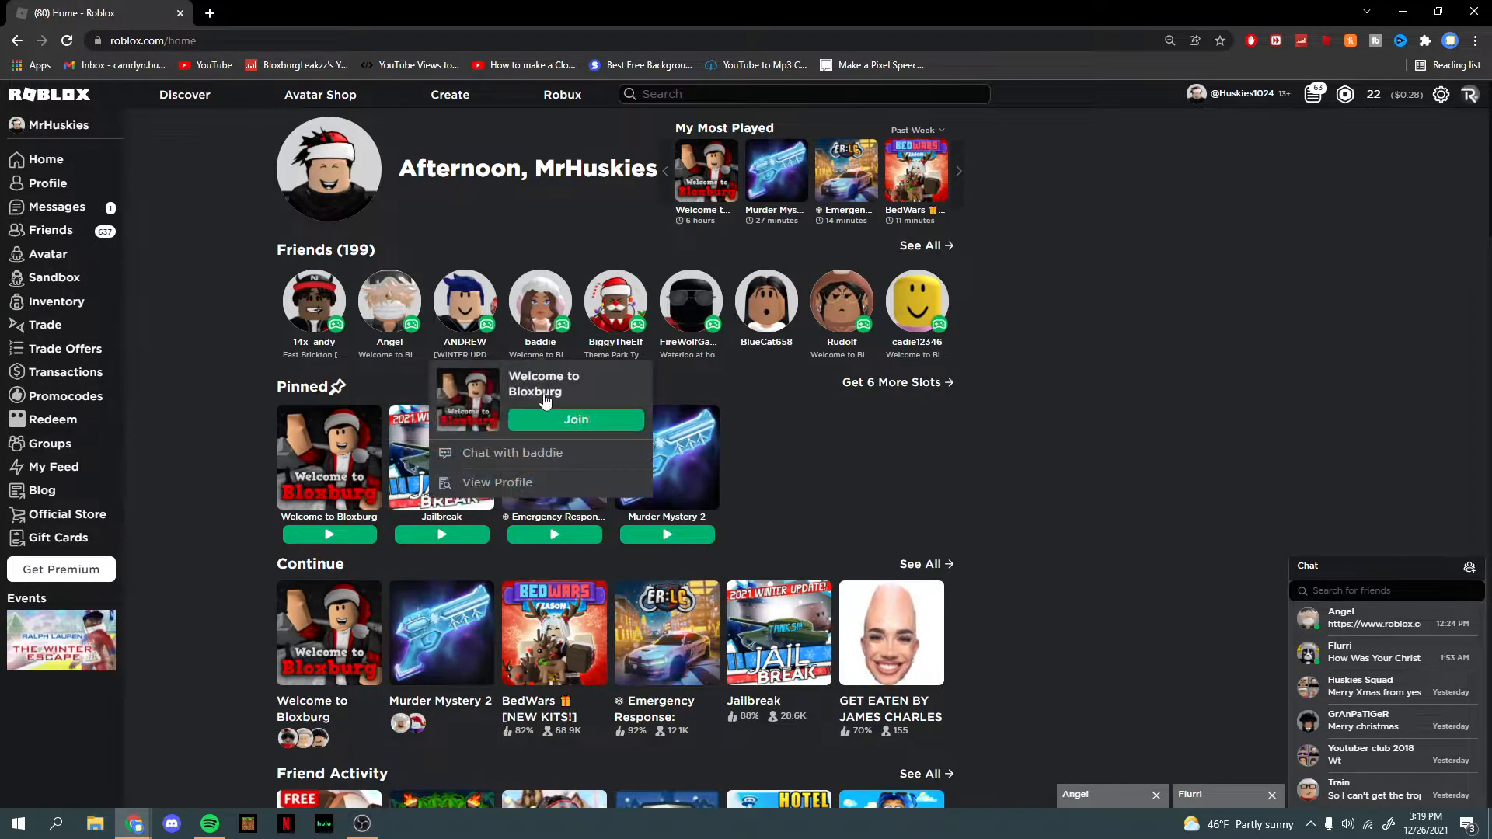
{"action": "mouse_move", "coordinate": [1086, 387]}
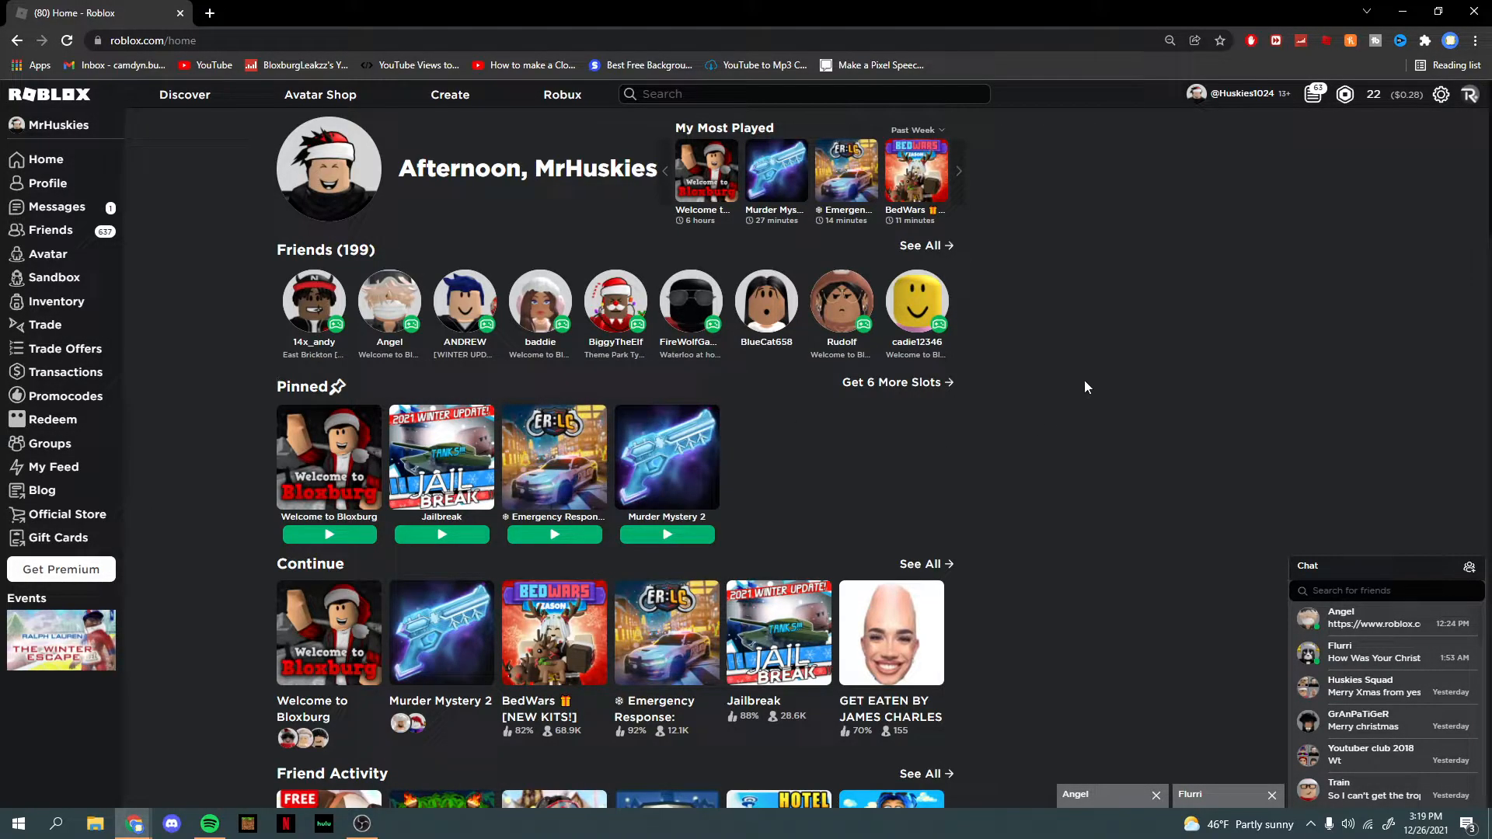
{"action": "mouse_move", "coordinate": [680, 408]}
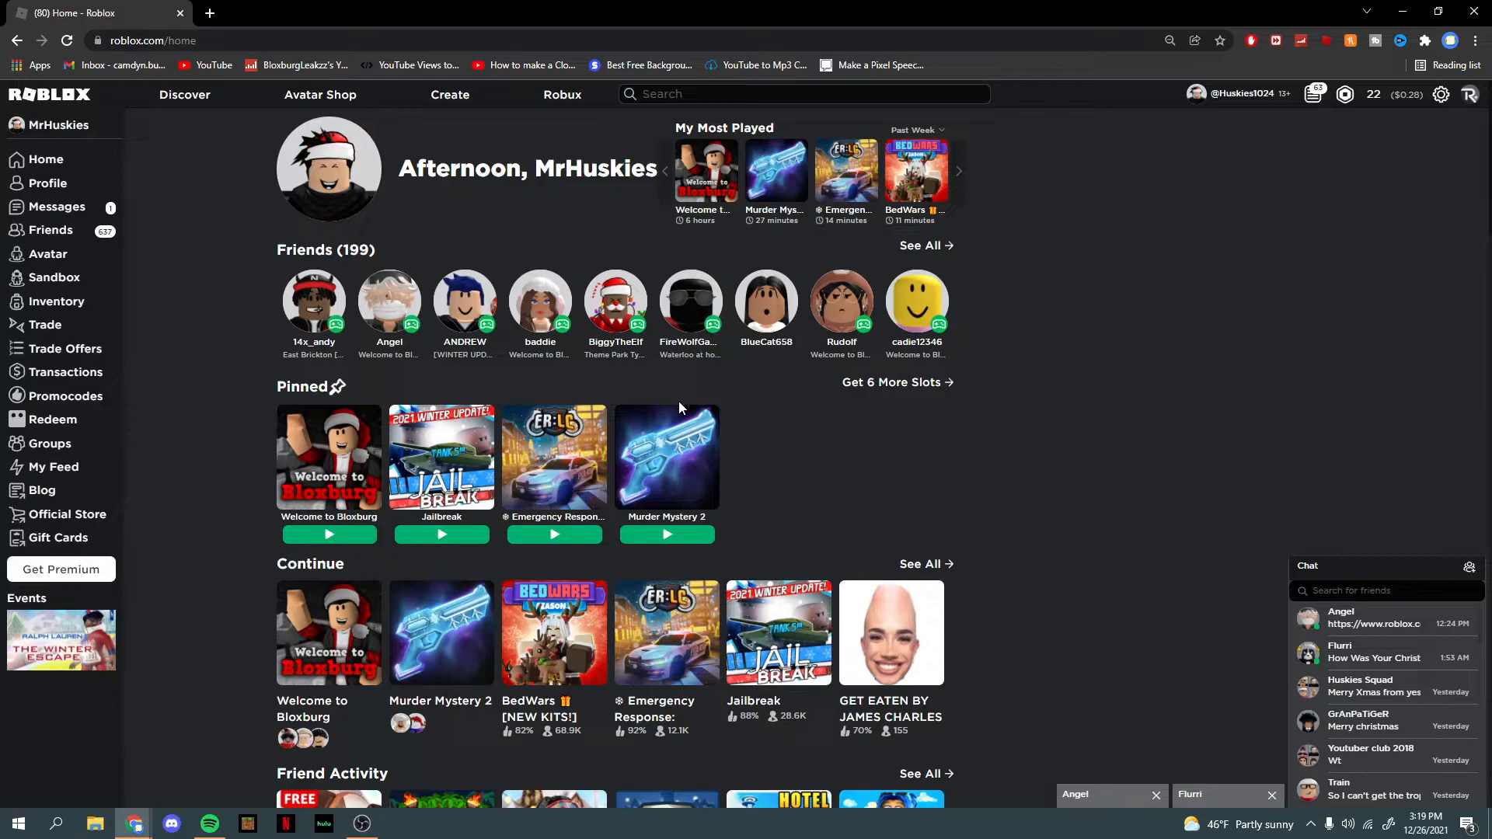
{"action": "mouse_move", "coordinate": [203, 444]}
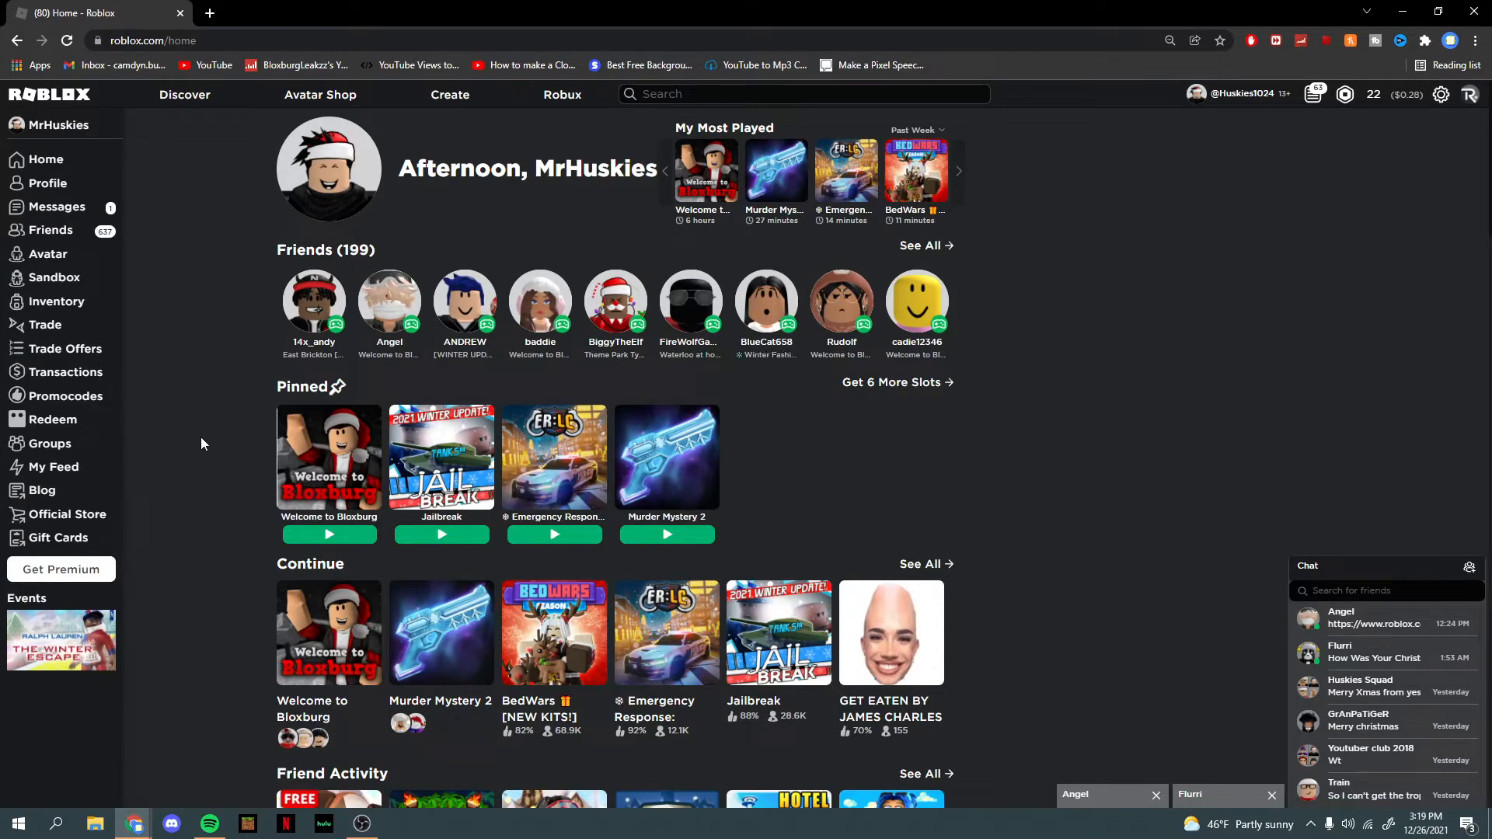